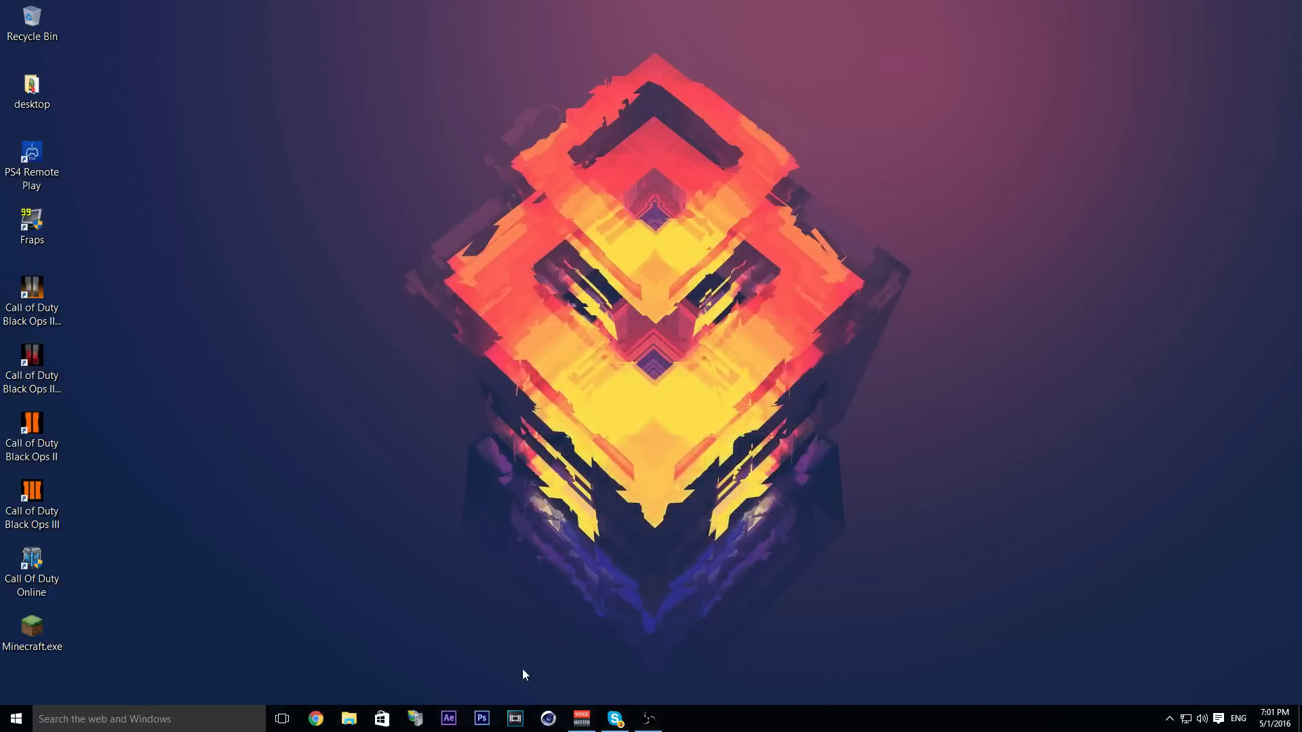
pyautogui.moveTo(201, 82)
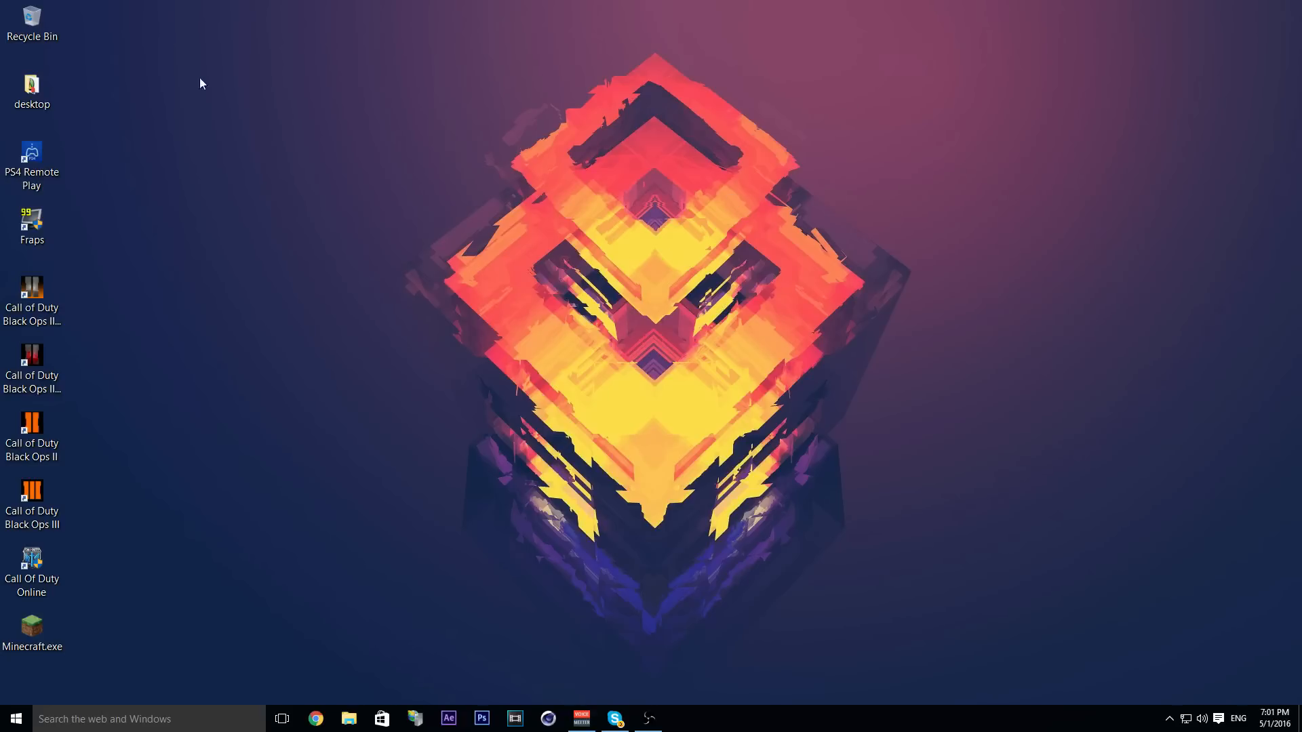
pyautogui.moveTo(872, 496)
pyautogui.write('ps4 remote play')
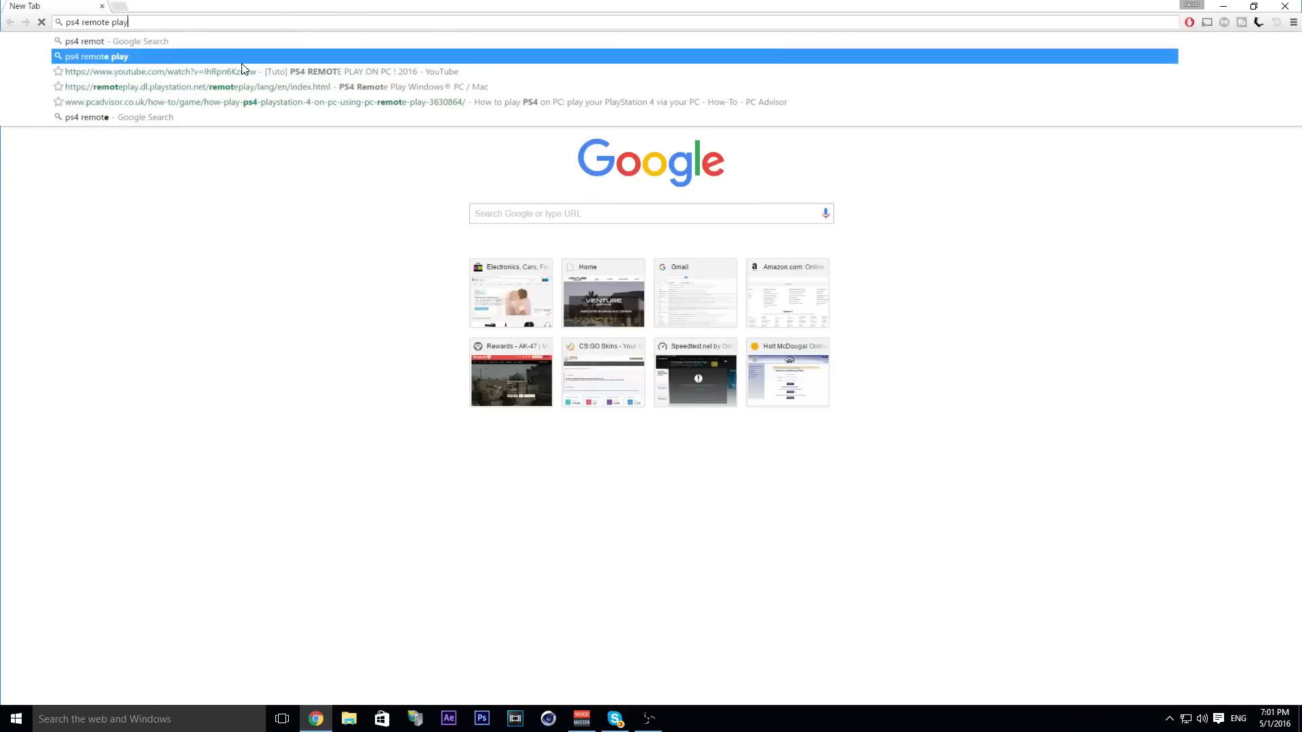
# - Search Google for 'ps4 remote play' and open the official playstation.net Remote Play page
pyautogui.press('enter')
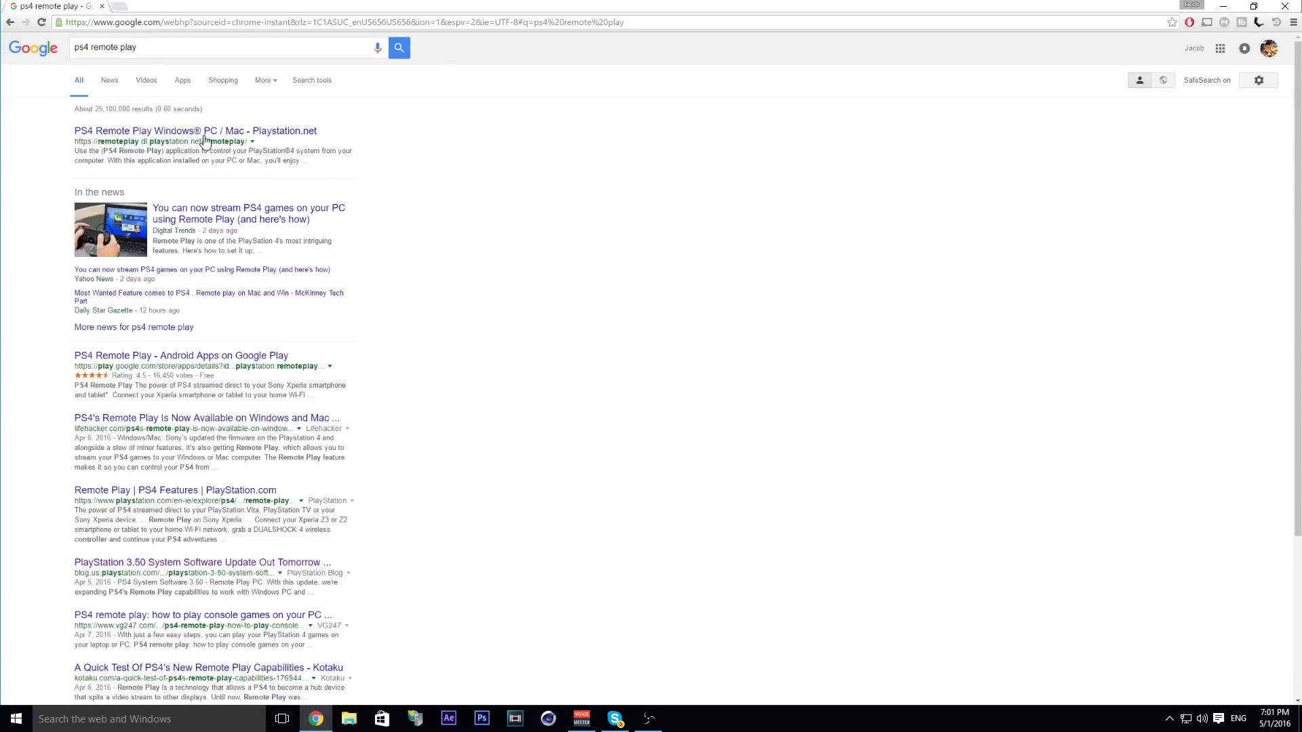
pyautogui.click(194, 131)
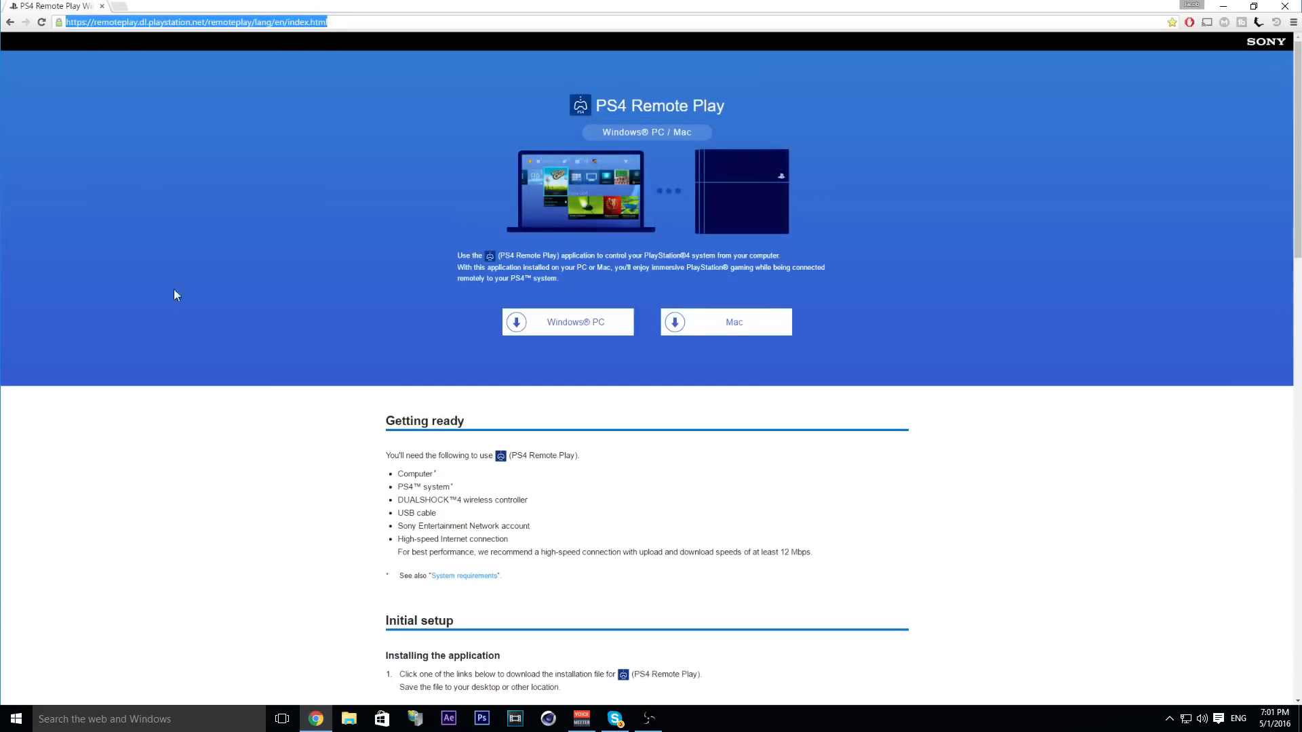
pyautogui.scroll(-3)
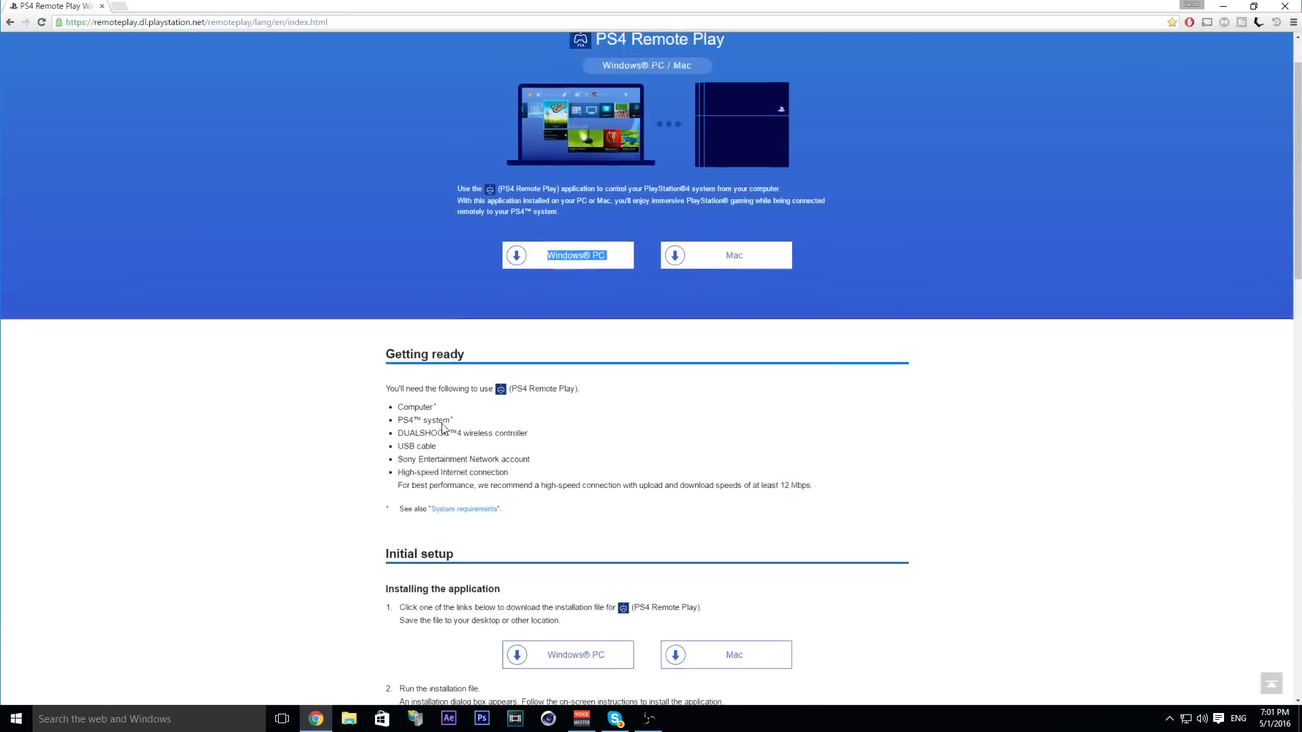
pyautogui.scroll(3)
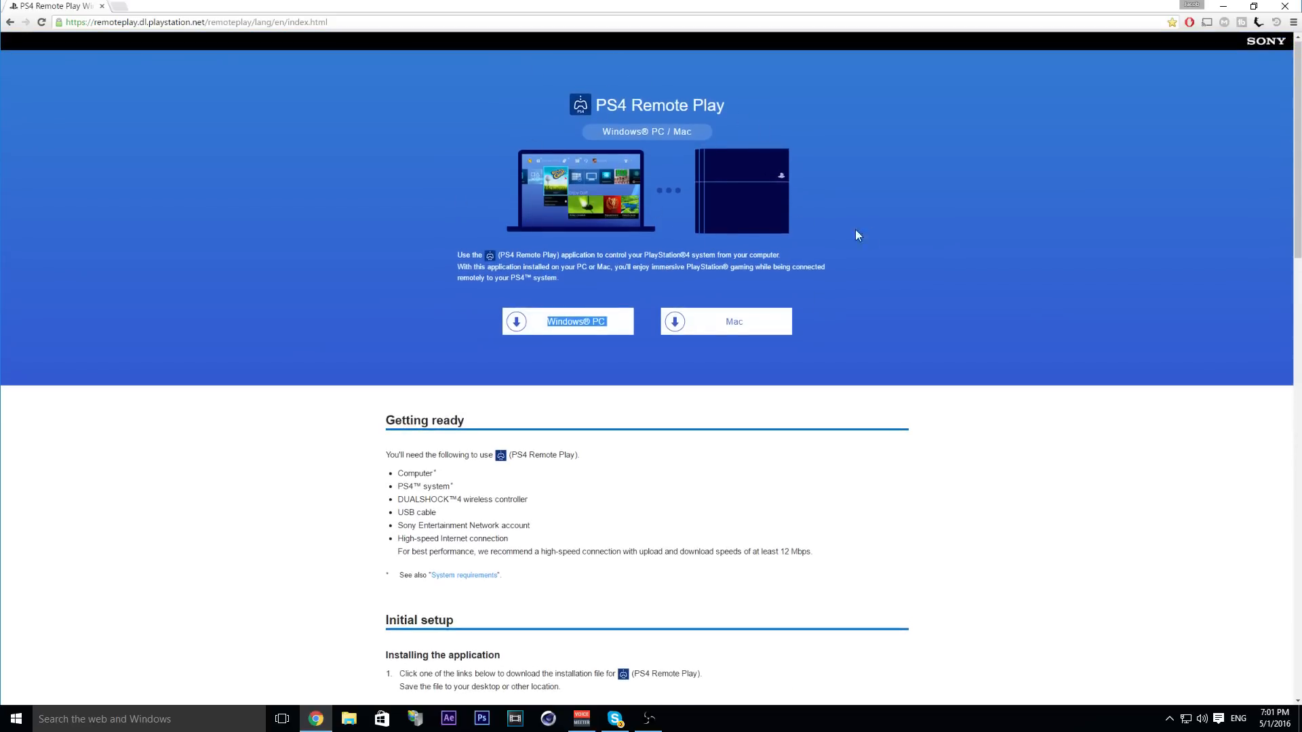
# - Read through the page's setup and requirements sections before closing Chrome
pyautogui.click(195, 23)
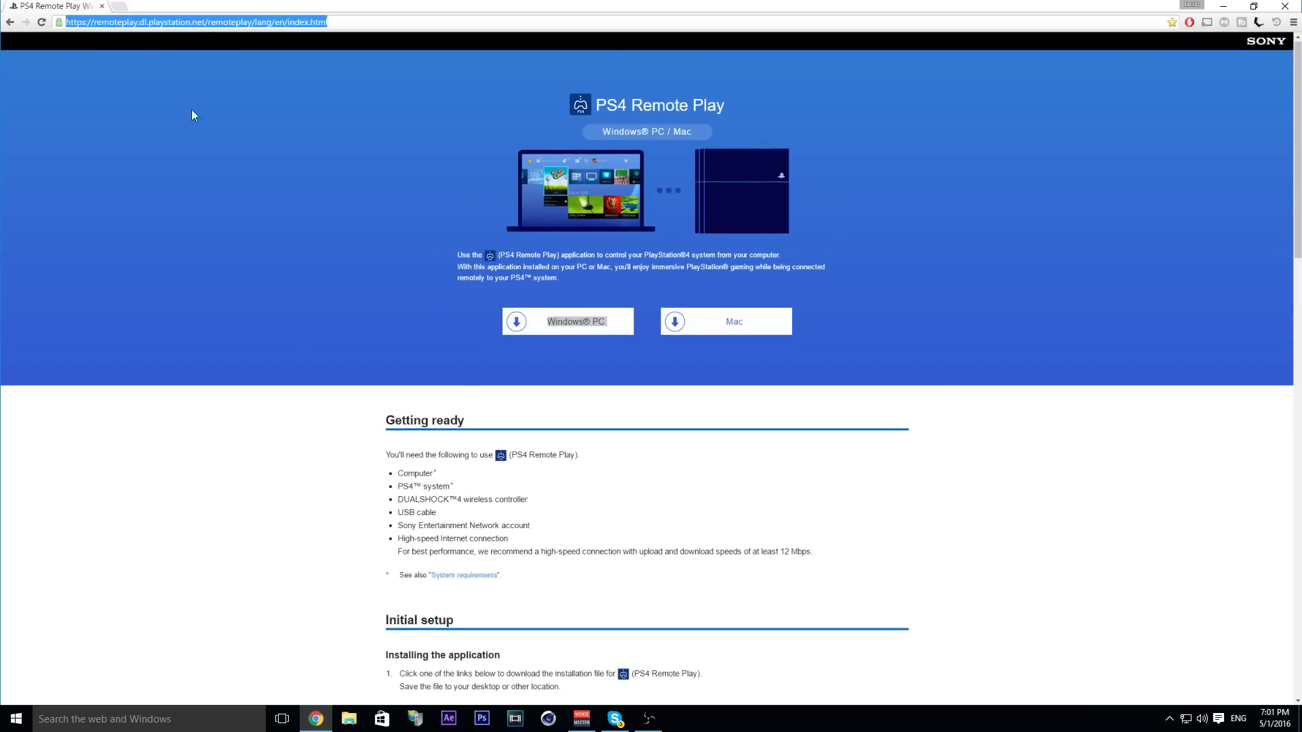
pyautogui.scroll(-3)
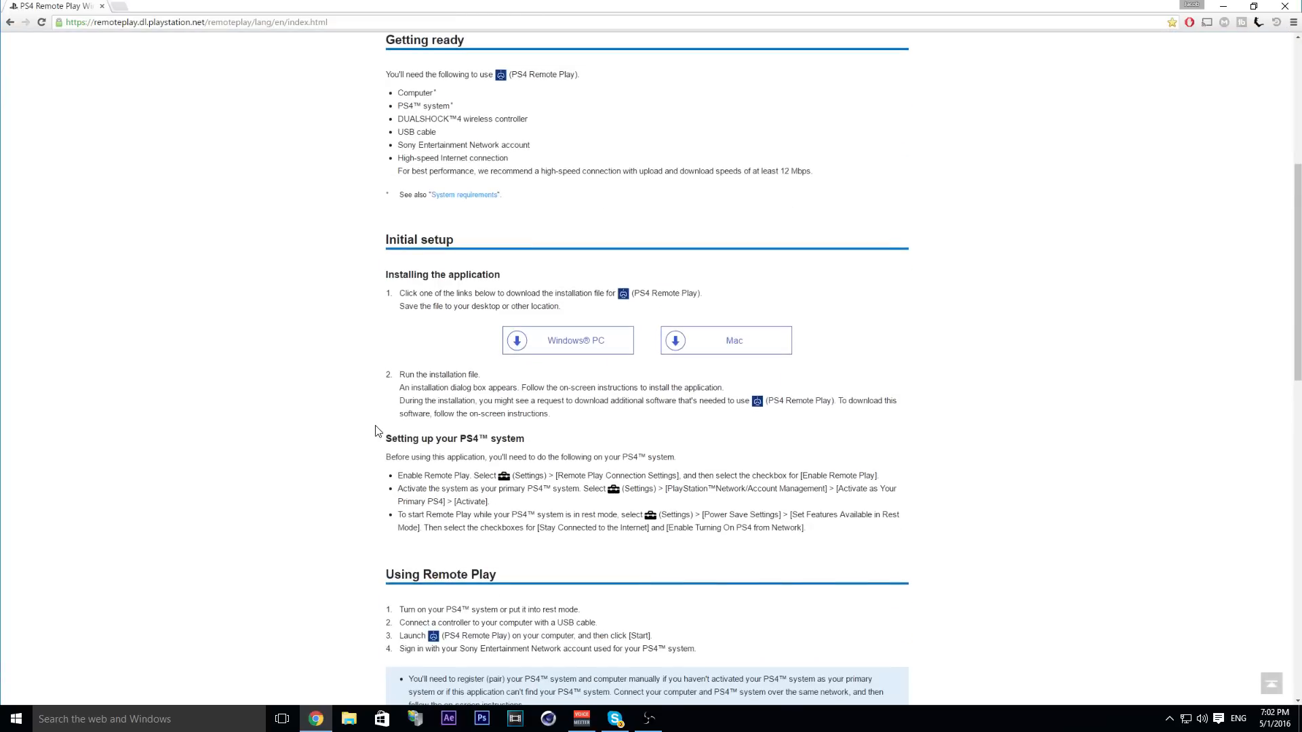
pyautogui.moveTo(526, 240)
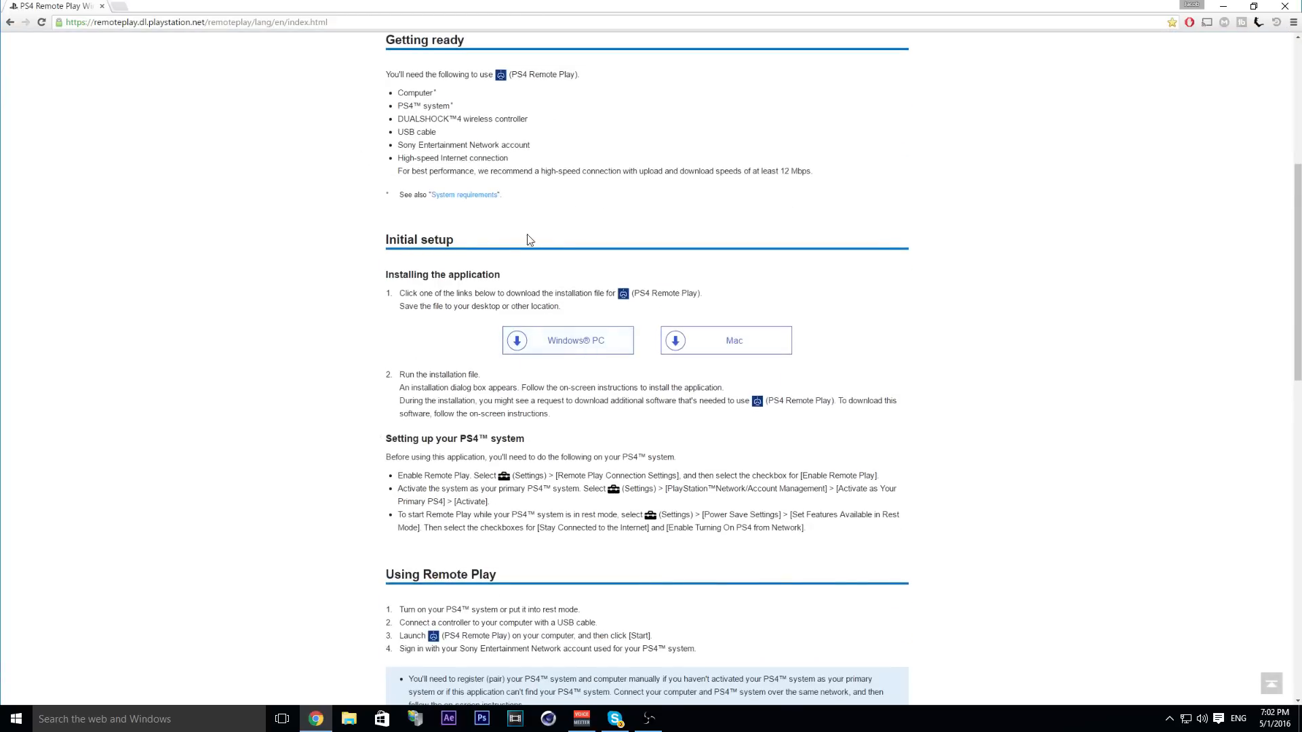
pyautogui.scroll(-3)
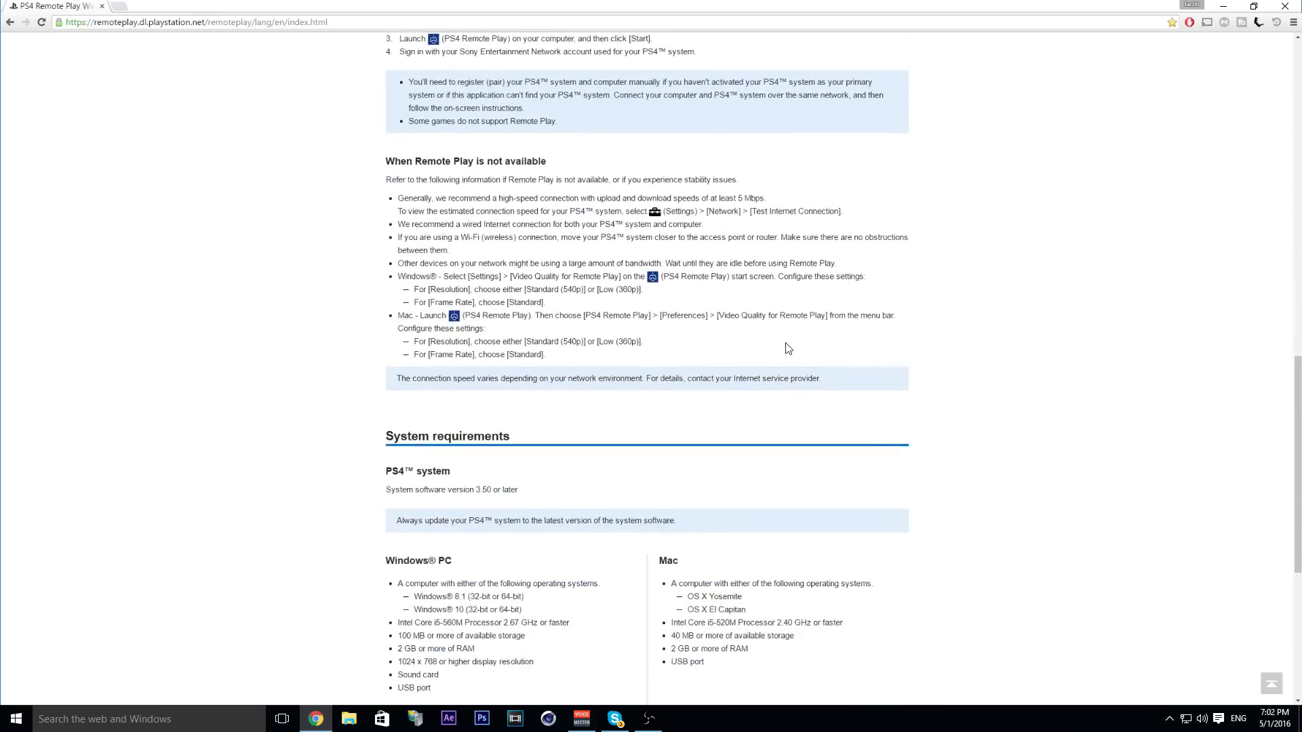
pyautogui.scroll(3)
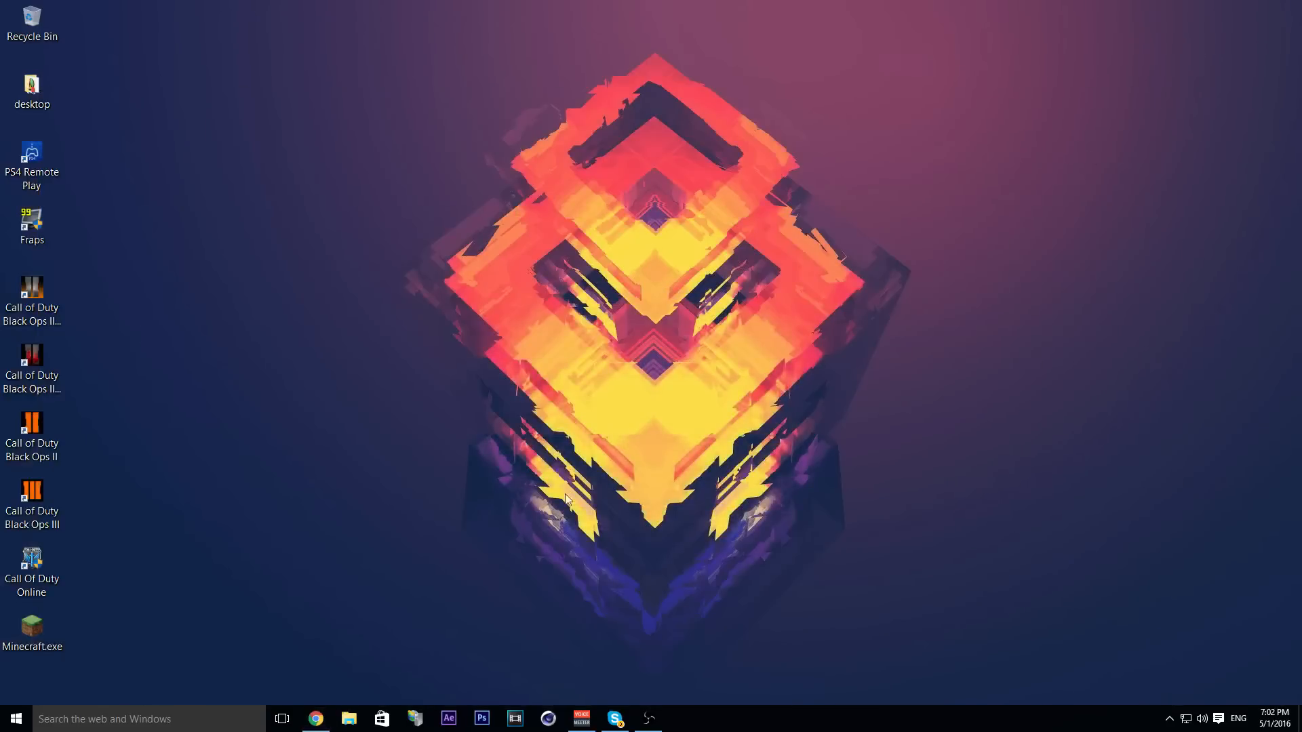
# - Launch PS4 Remote Play from its desktop shortcut
pyautogui.click(31, 162)
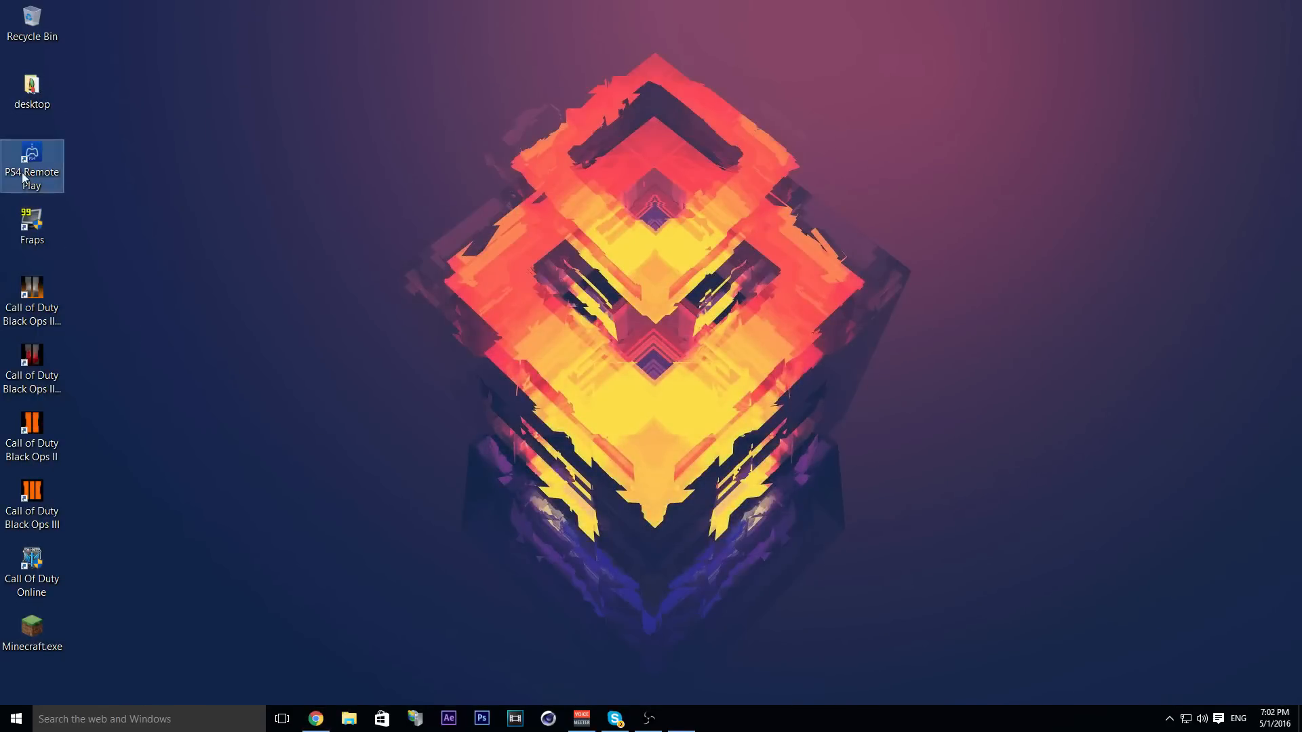
pyautogui.doubleClick(31, 166)
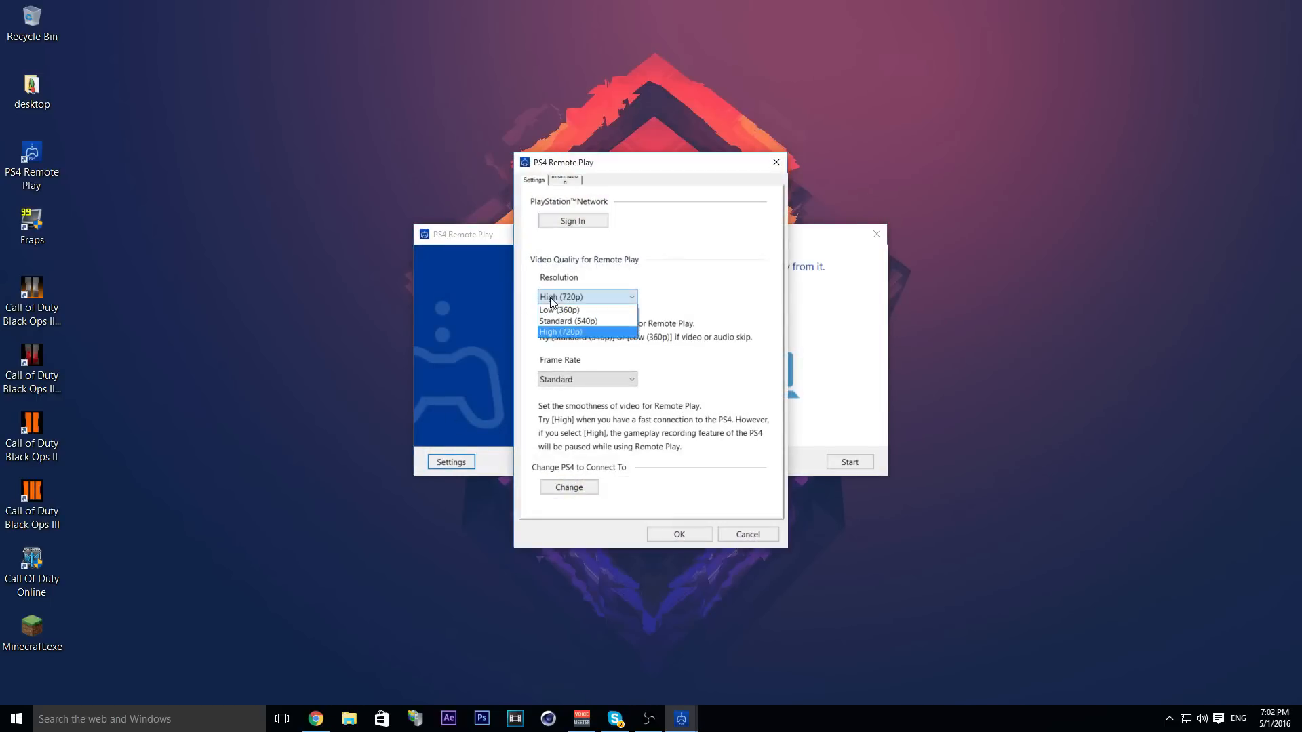
pyautogui.moveTo(571, 336)
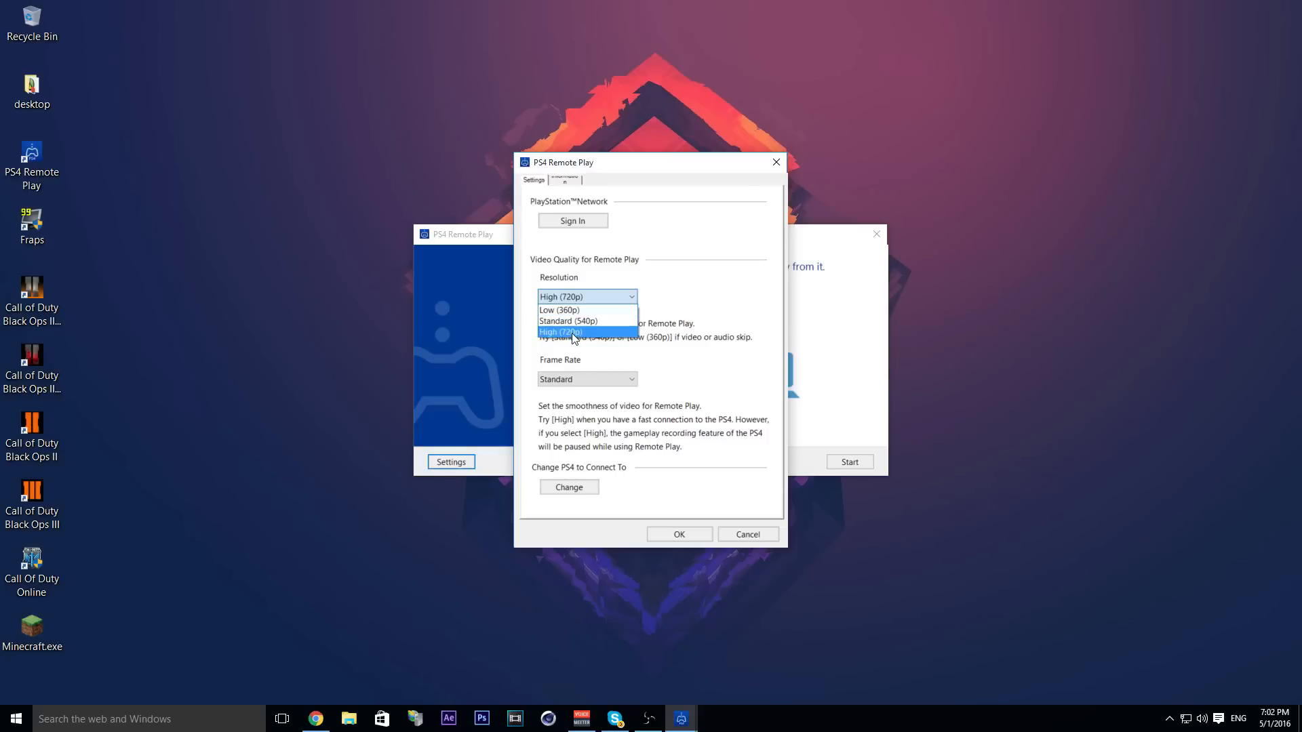
# - Set video quality to High (720p) resolution and High frame rate, then confirm with OK
pyautogui.click(587, 378)
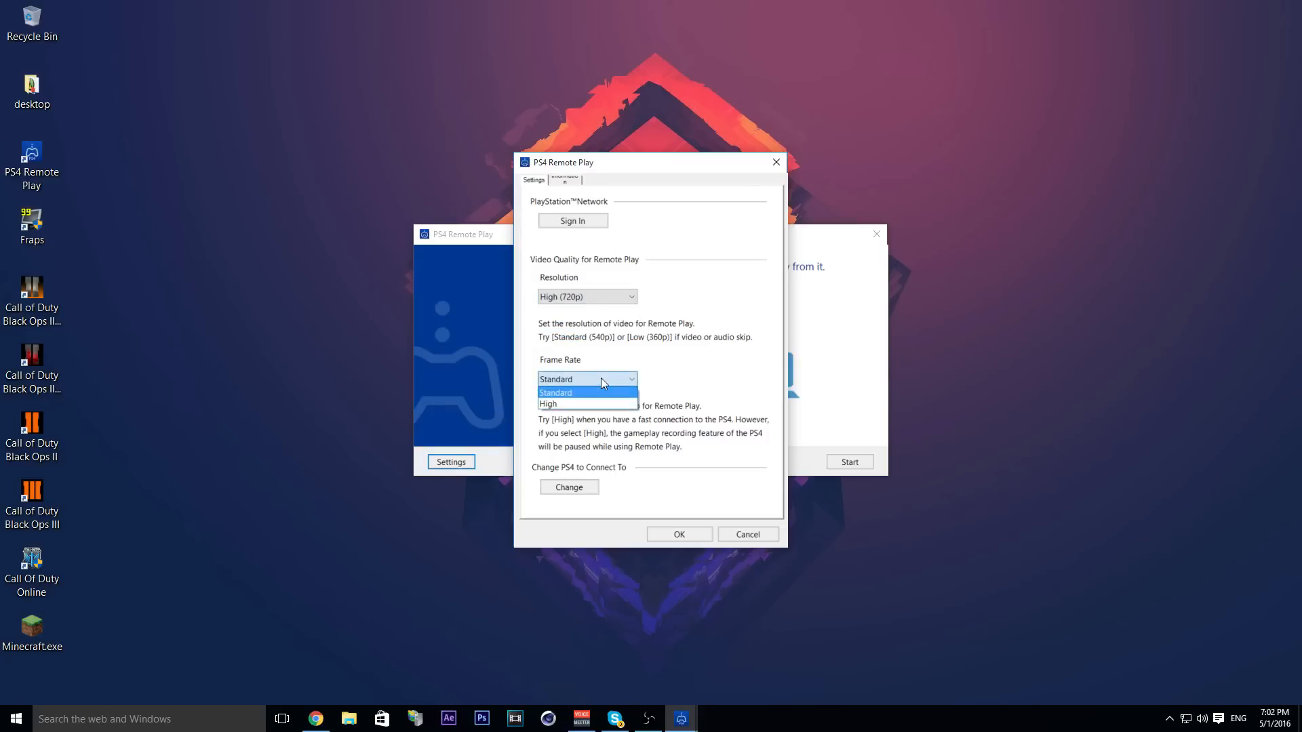
pyautogui.click(547, 404)
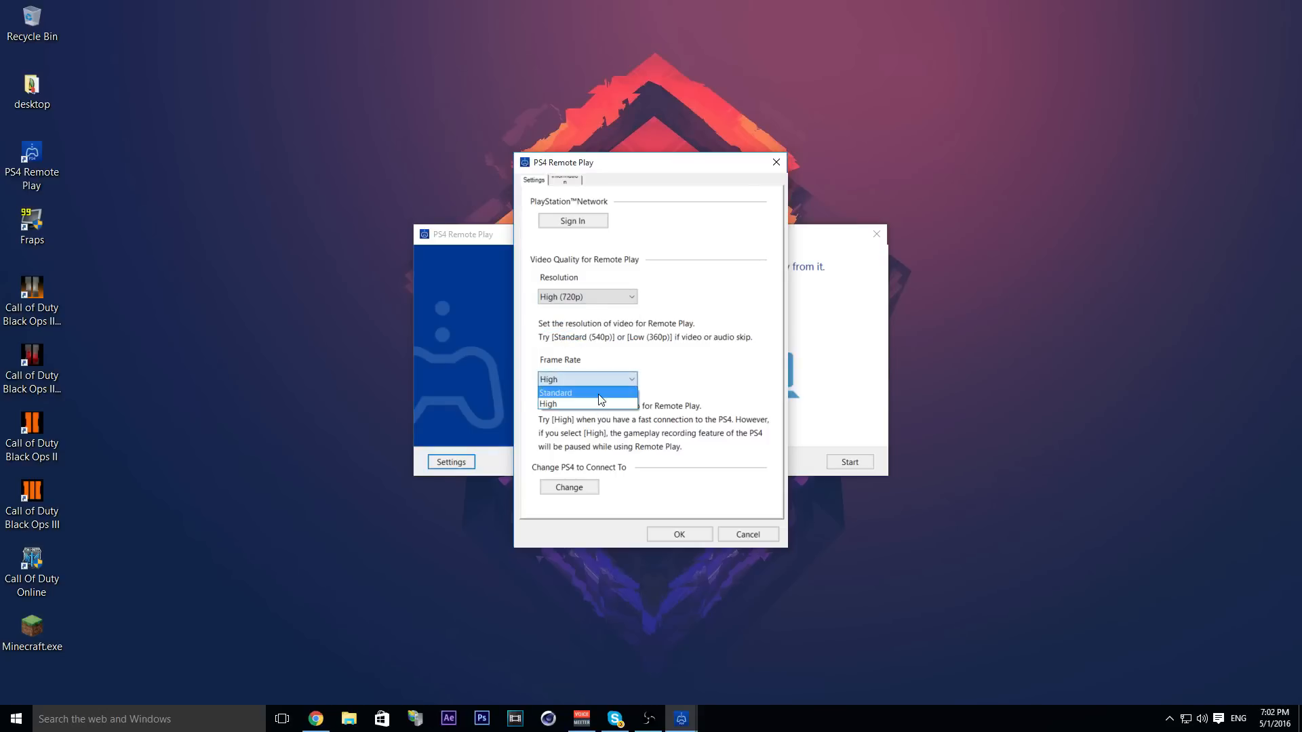
pyautogui.click(555, 392)
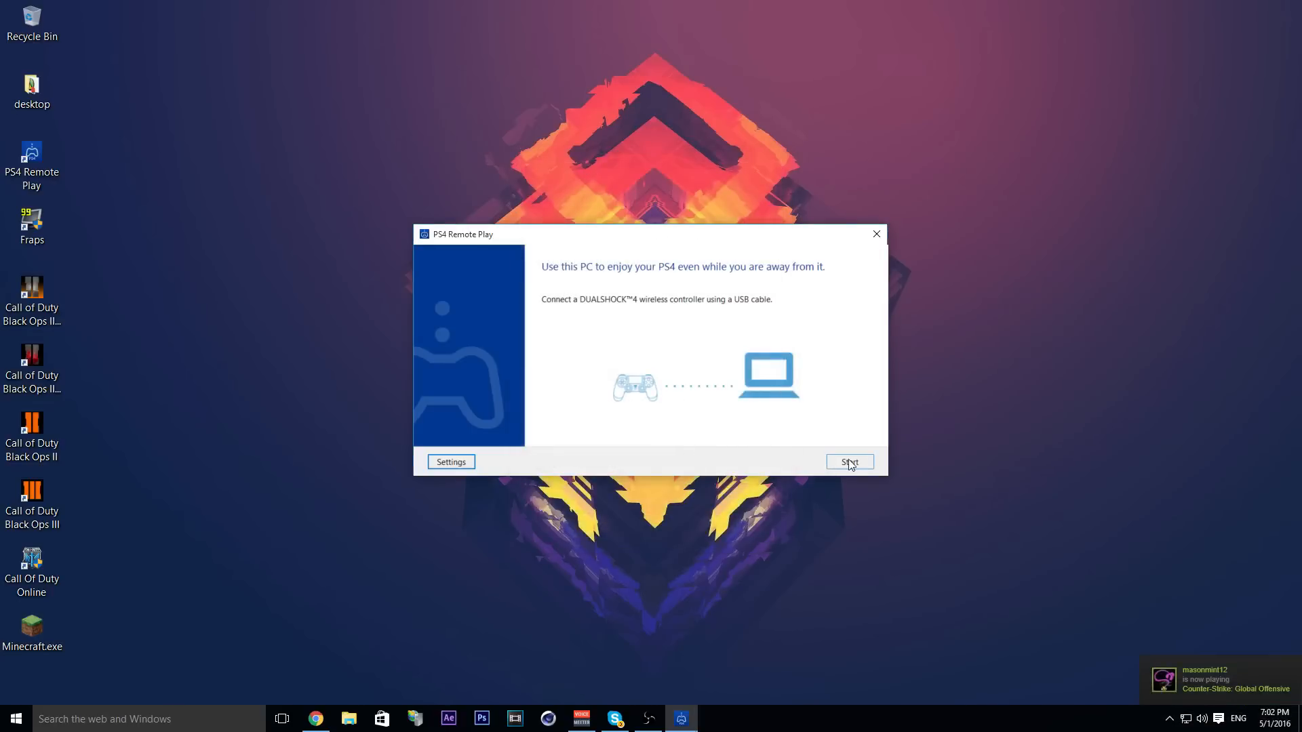
# - Connect to the PS4 and show its home screen stream in a small desktop window
pyautogui.click(849, 461)
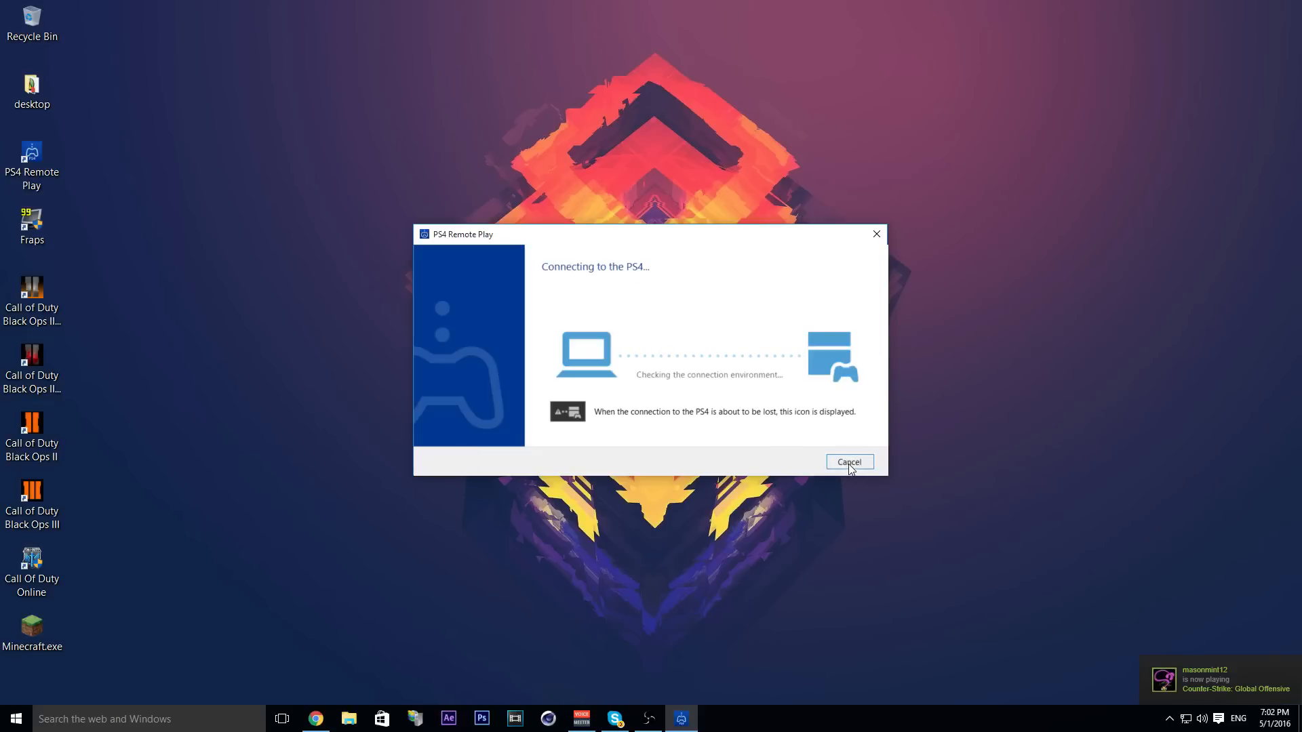
pyautogui.moveTo(825, 468)
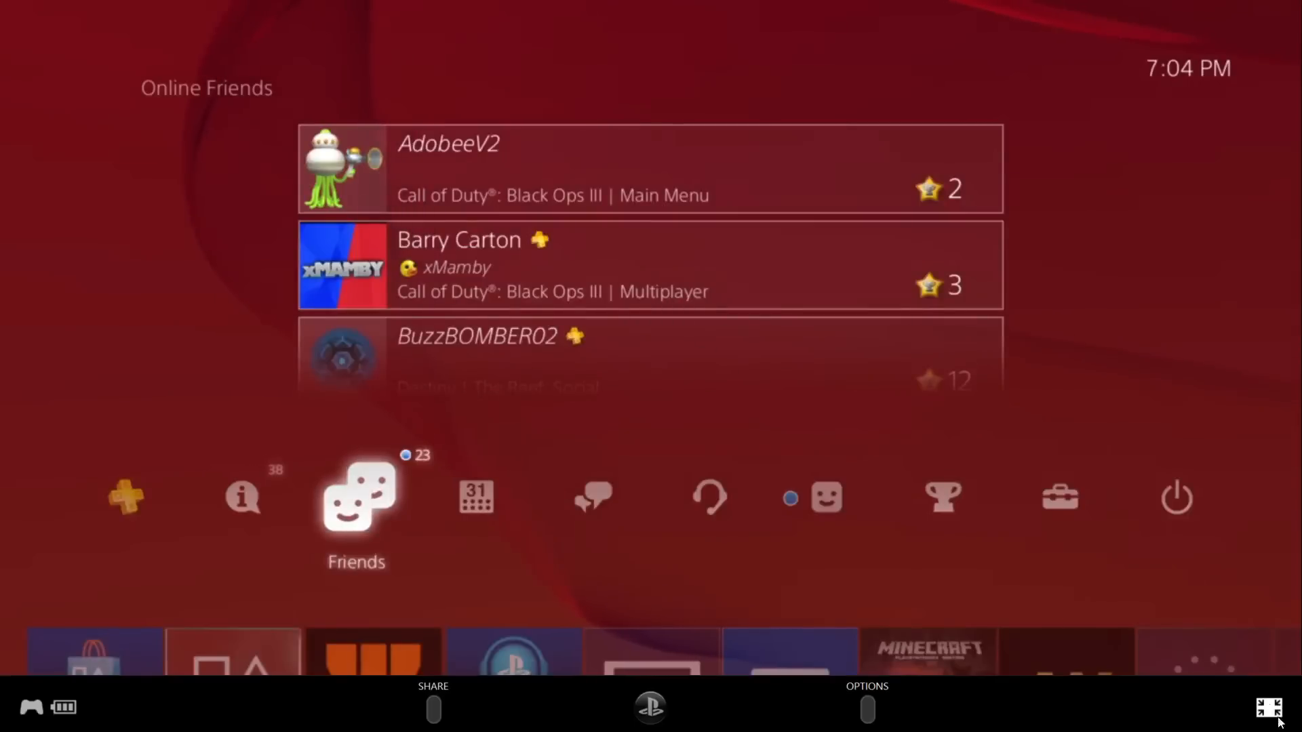
pyautogui.click(1268, 708)
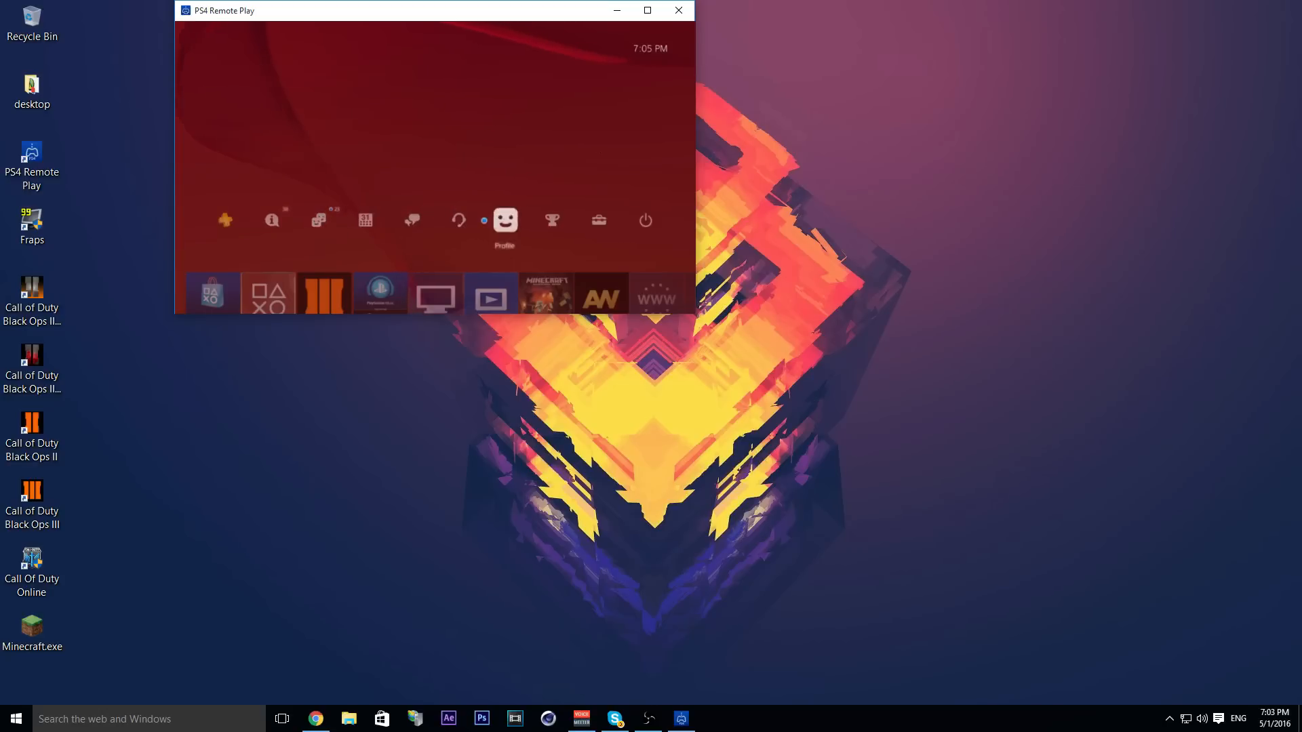
# - Show the Remote Play window's control bar, then switch to OBS on the taskbar
pyautogui.click(412, 220)
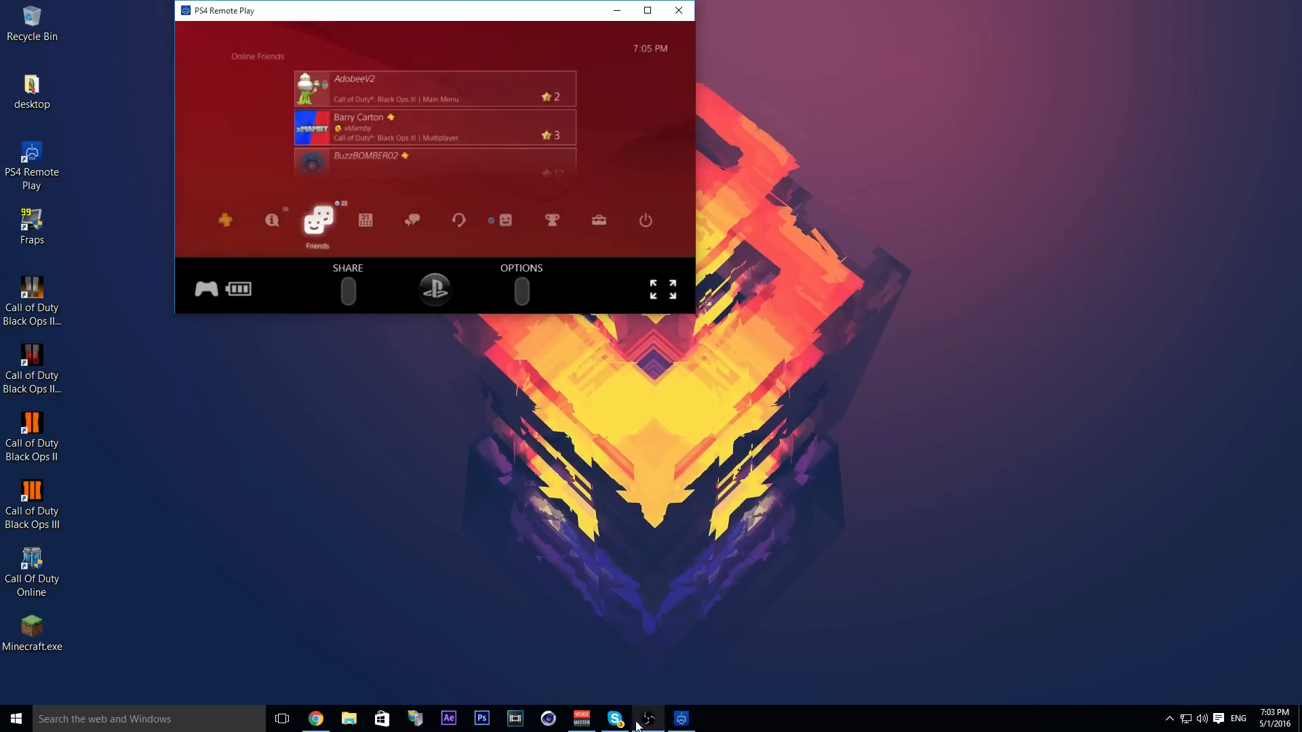
pyautogui.click(647, 719)
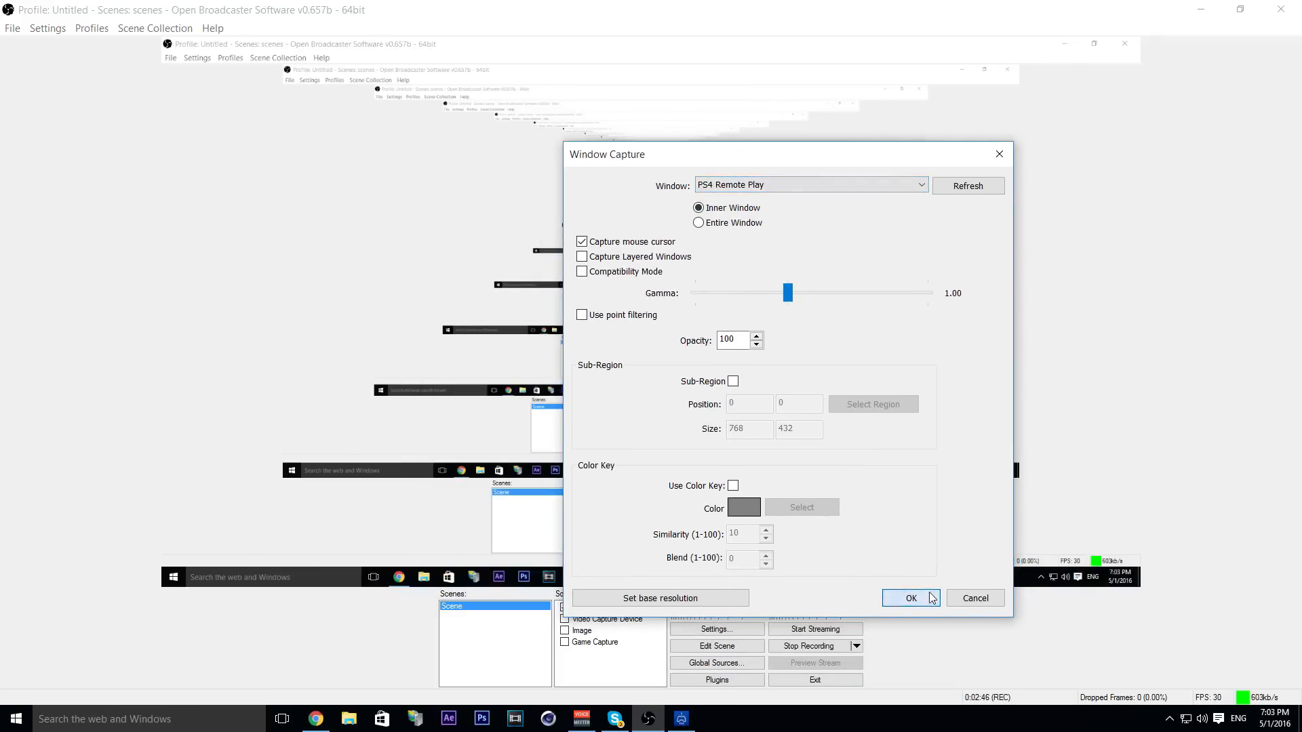
# - Confirm the Window Capture source on the PS4 Remote Play inner window
pyautogui.click(911, 598)
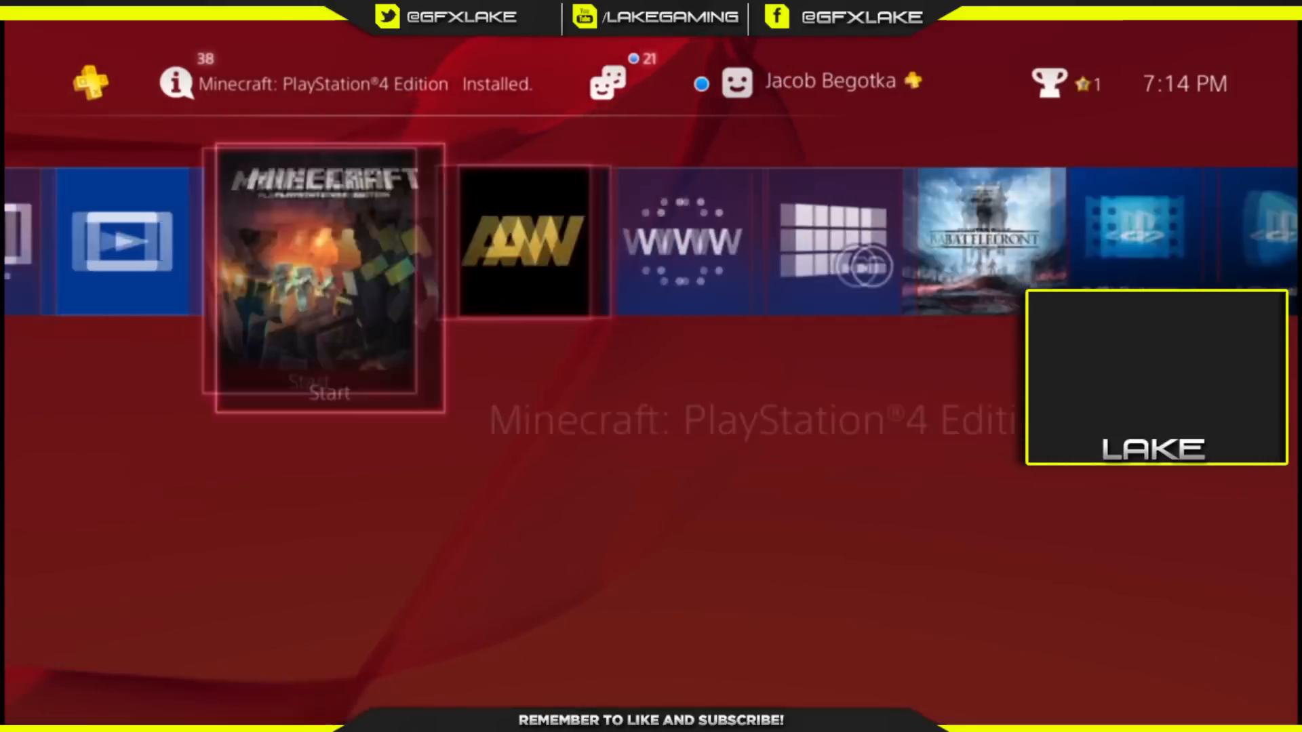
# - Move across the PS4 home screen tiles from Minecraft to PlayStation Store under the OBS overlay
pyautogui.hscroll(-3)
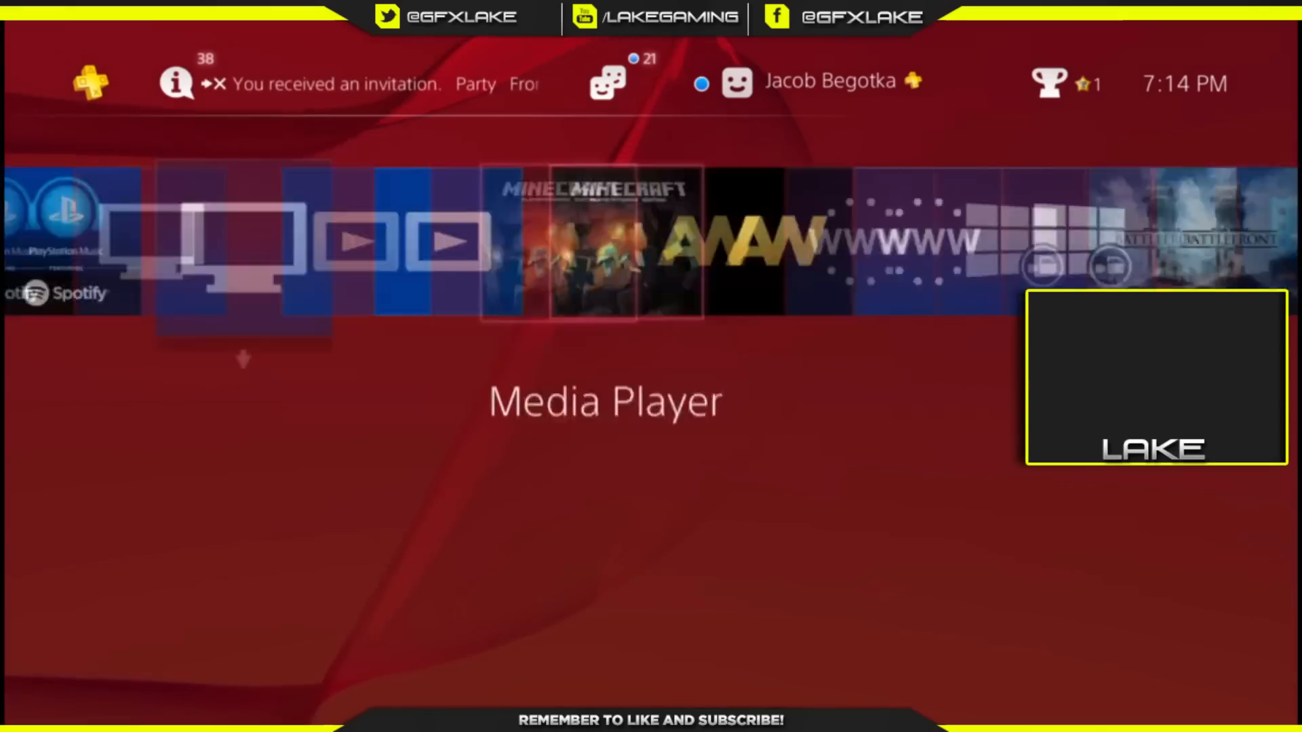
pyautogui.hscroll(-3)
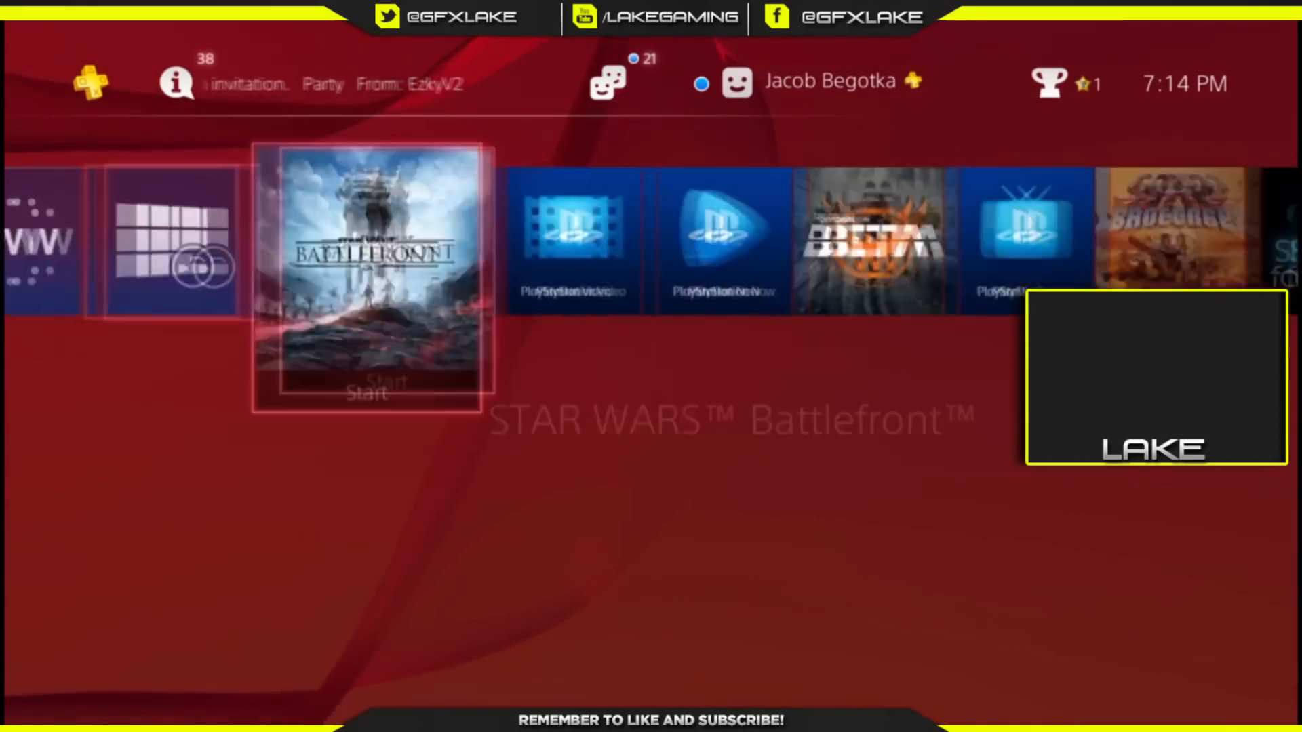
pyautogui.hscroll(-3)
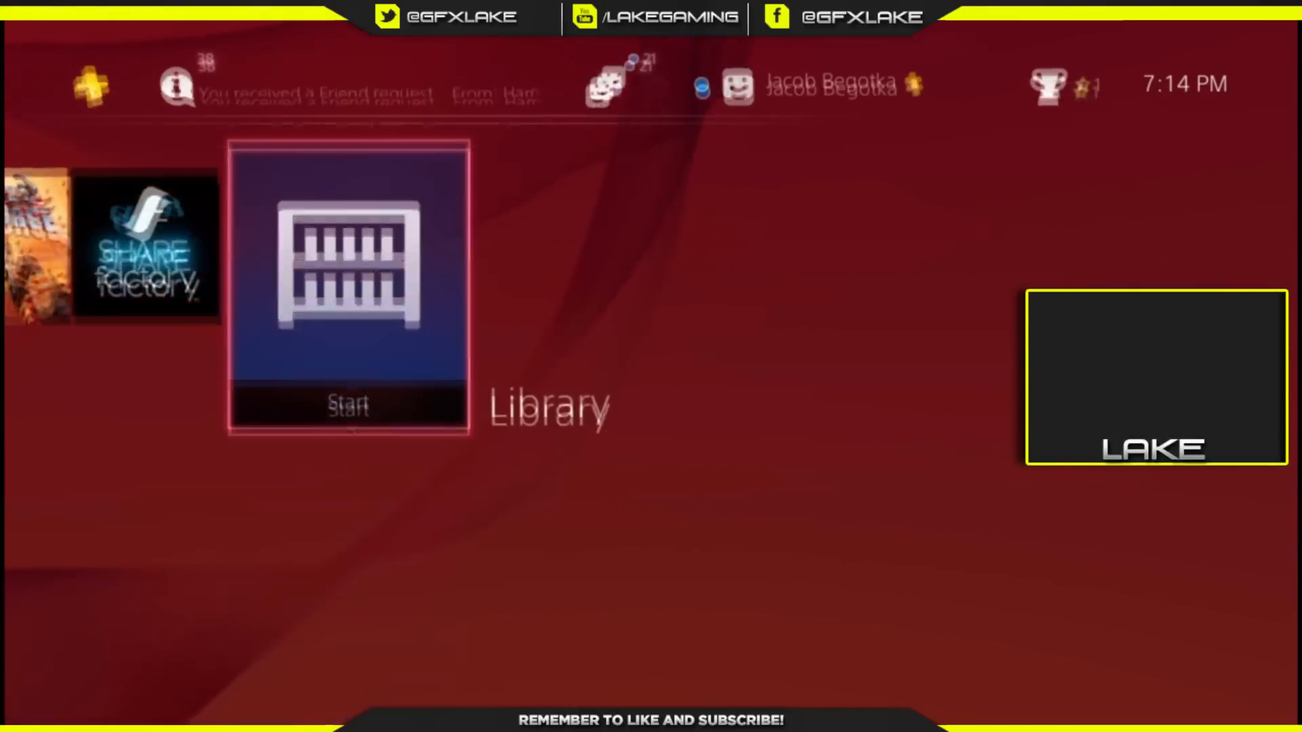
pyautogui.hscroll(3)
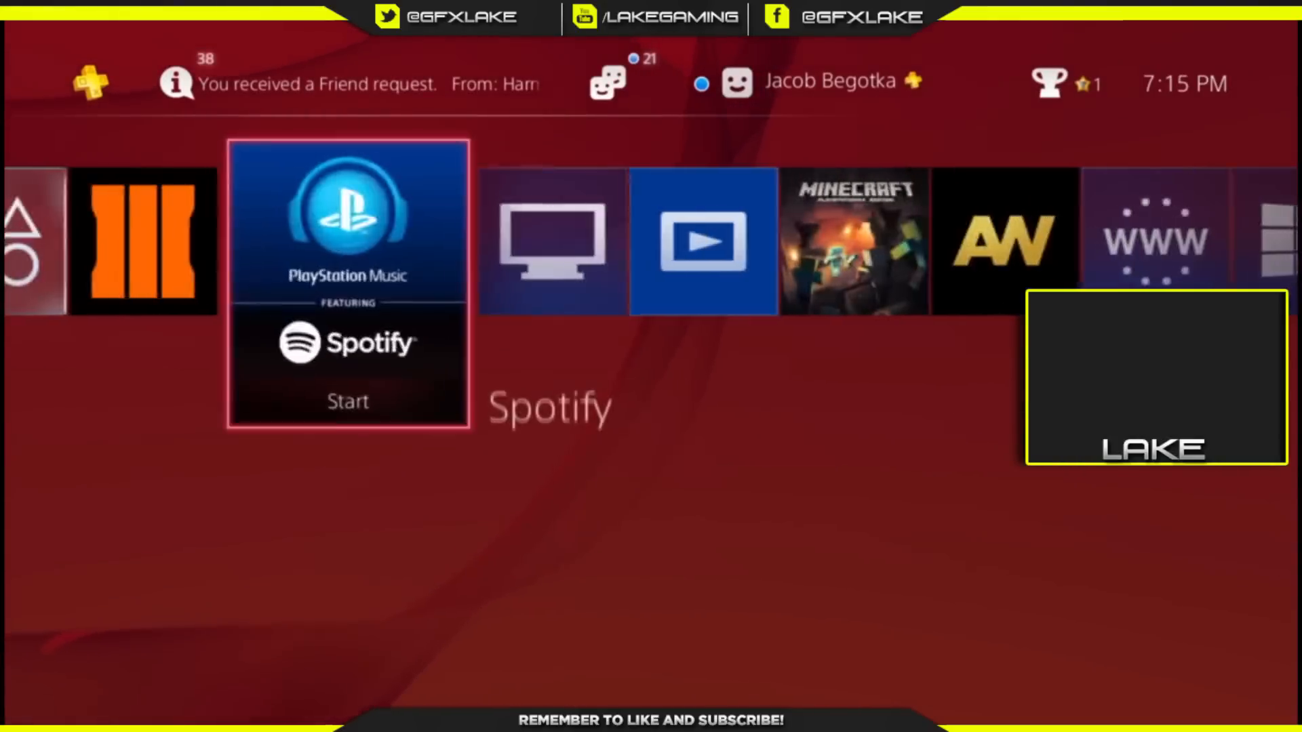
pyautogui.hscroll(-3)
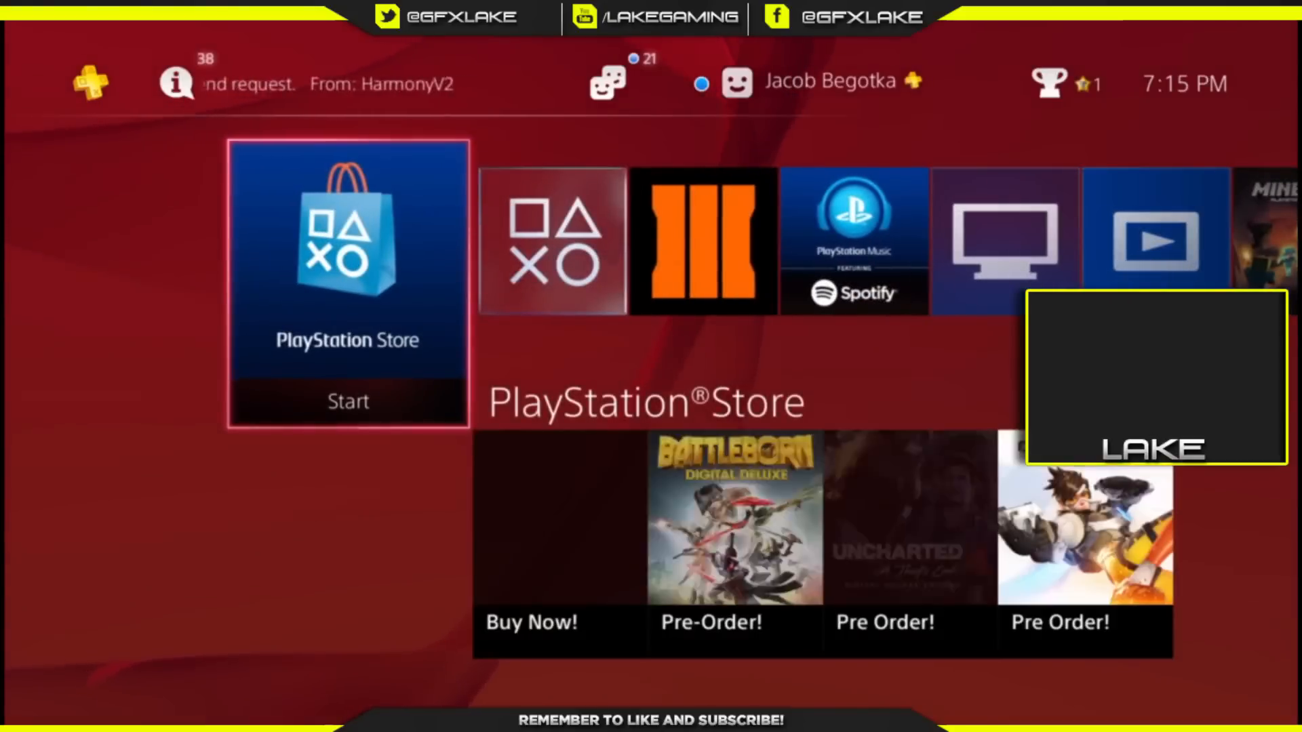